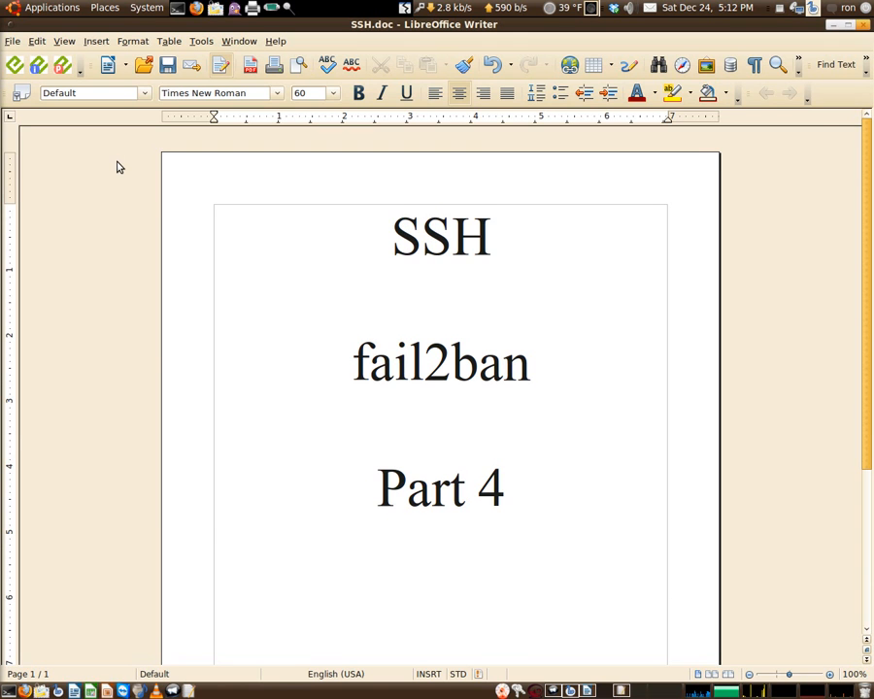
# Leave the SSH fail2ban Part 4 title page for the document listing SSH-related file paths
pyautogui.click(533, 363)
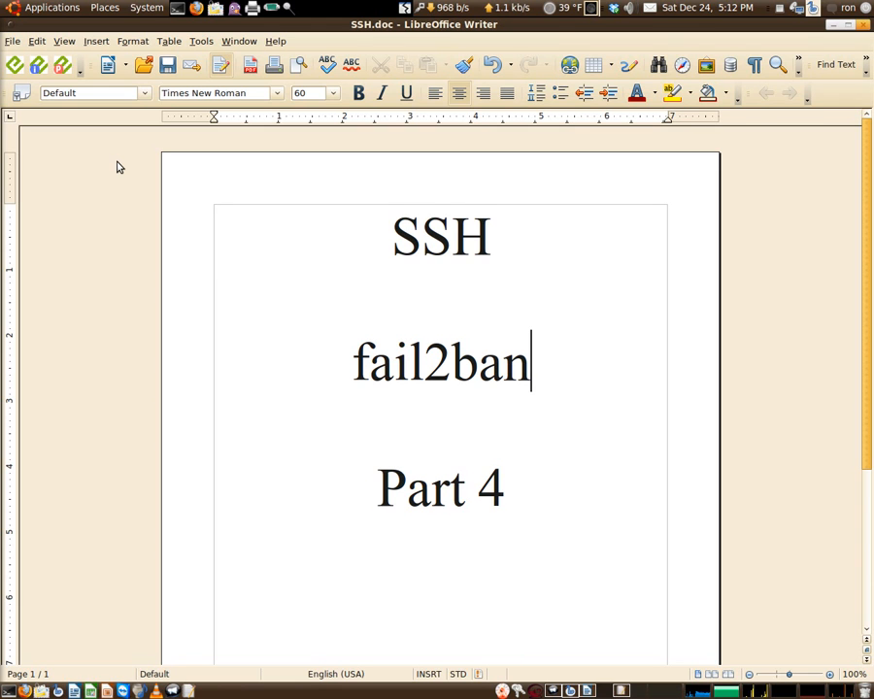
pyautogui.press('super')
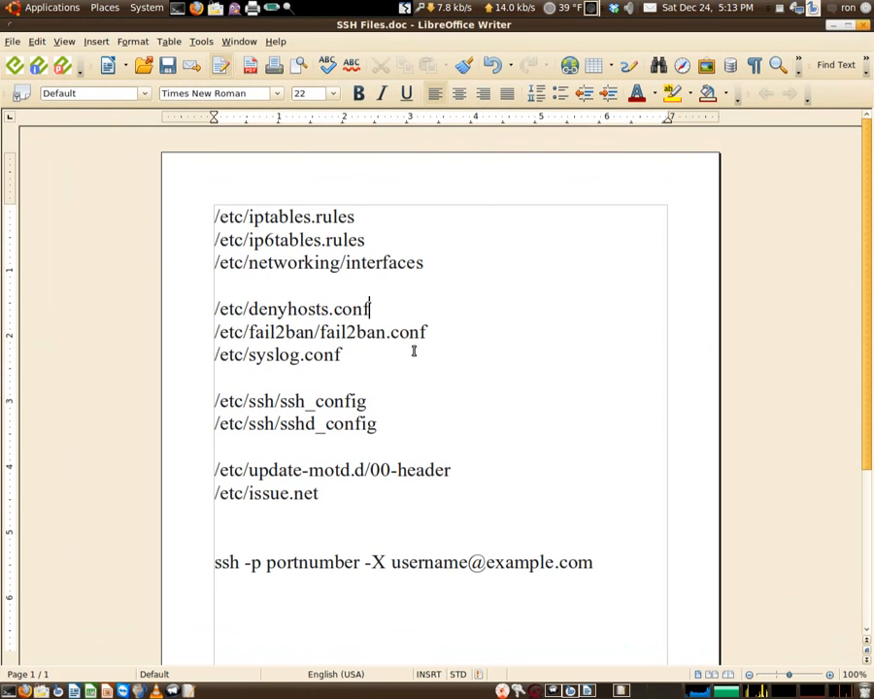
# Highlight the /etc/fail2ban/fail2ban.conf line before bringing up that file in gedit
pyautogui.tripleClick(321, 330)
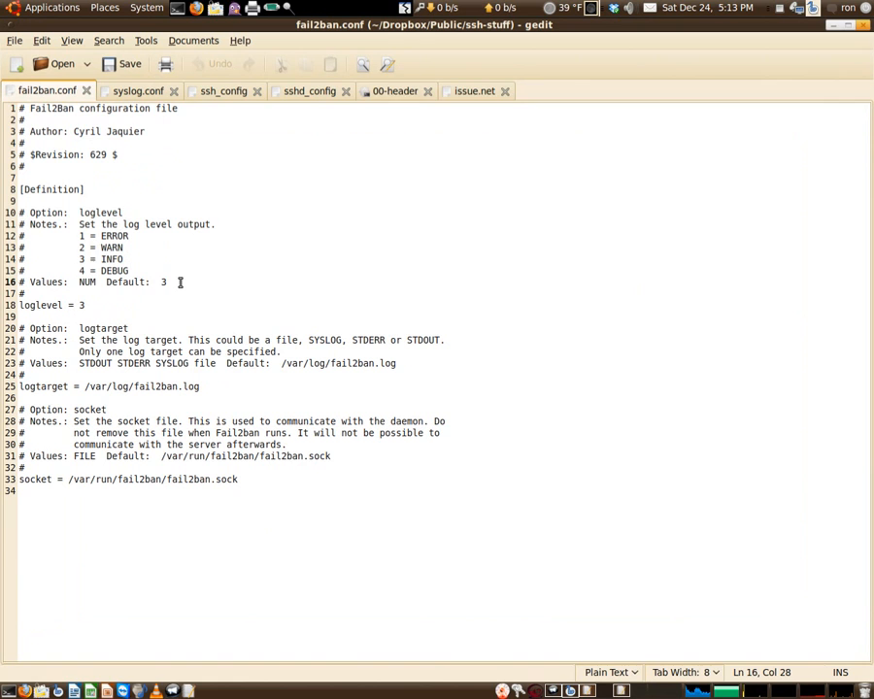
pyautogui.doubleClick(109, 260)
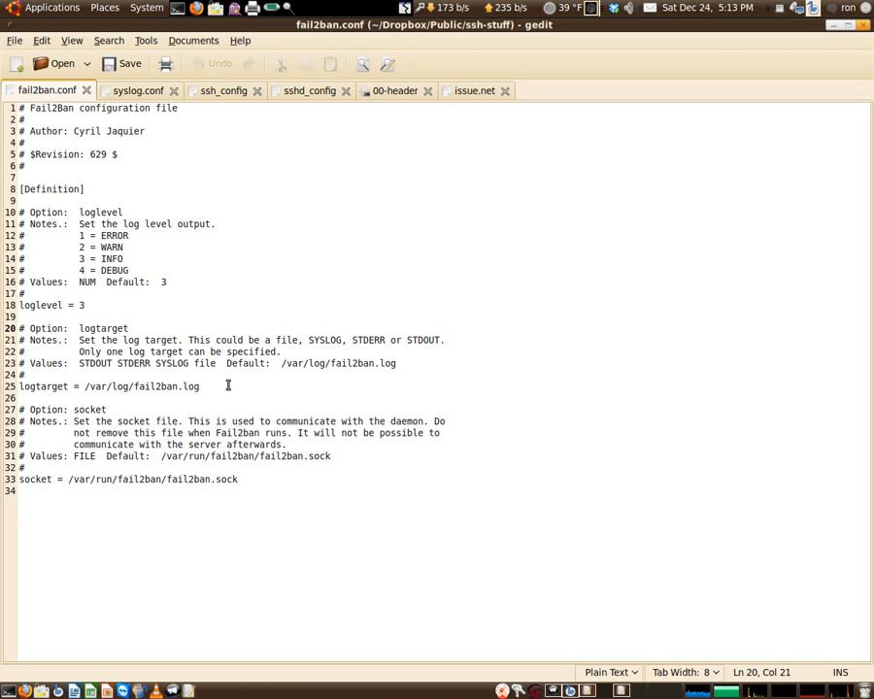
pyautogui.click(129, 326)
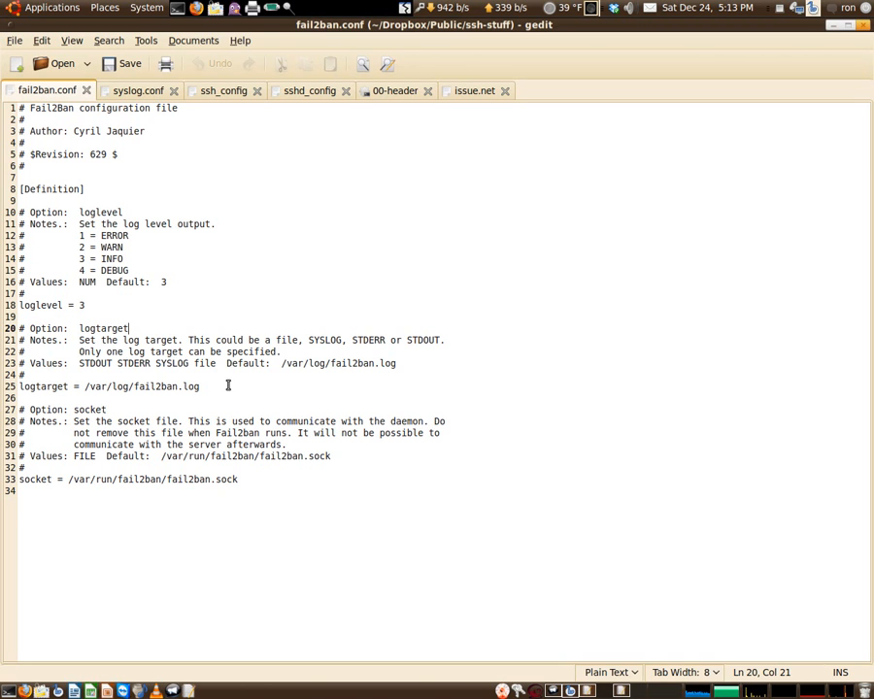